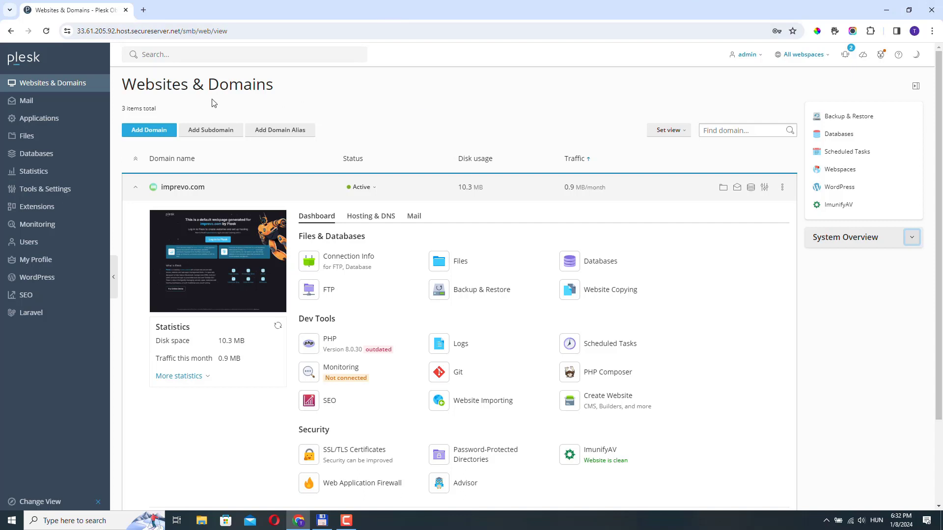
mouse_move(54, 82)
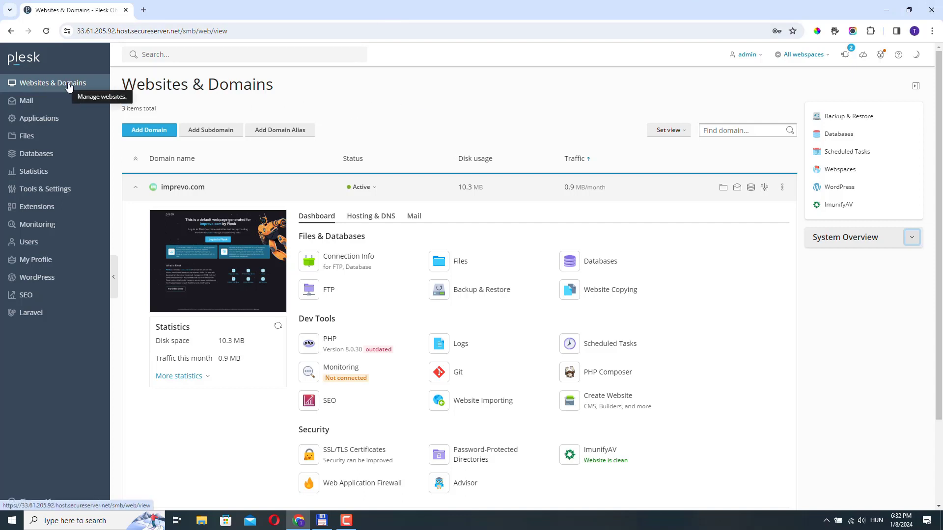
mouse_move(294, 186)
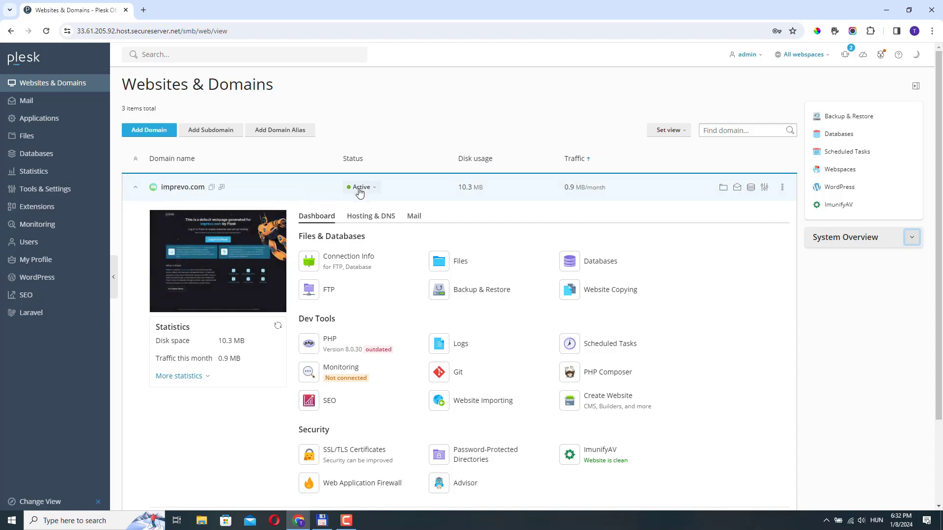
mouse_move(271, 234)
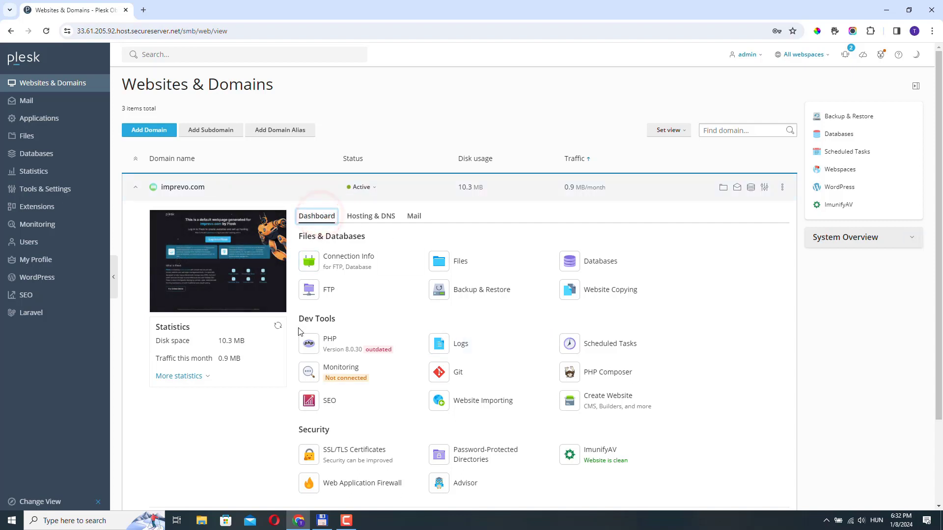
mouse_move(376, 337)
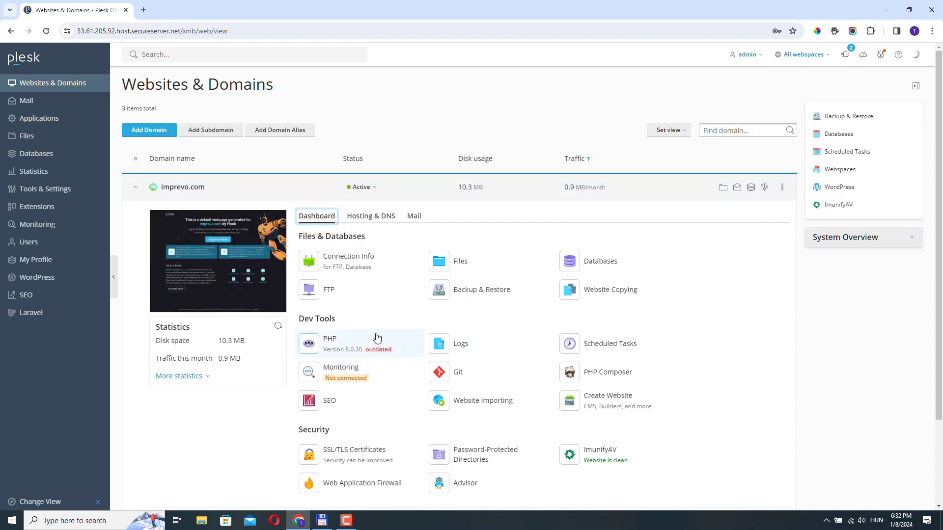
mouse_move(335, 344)
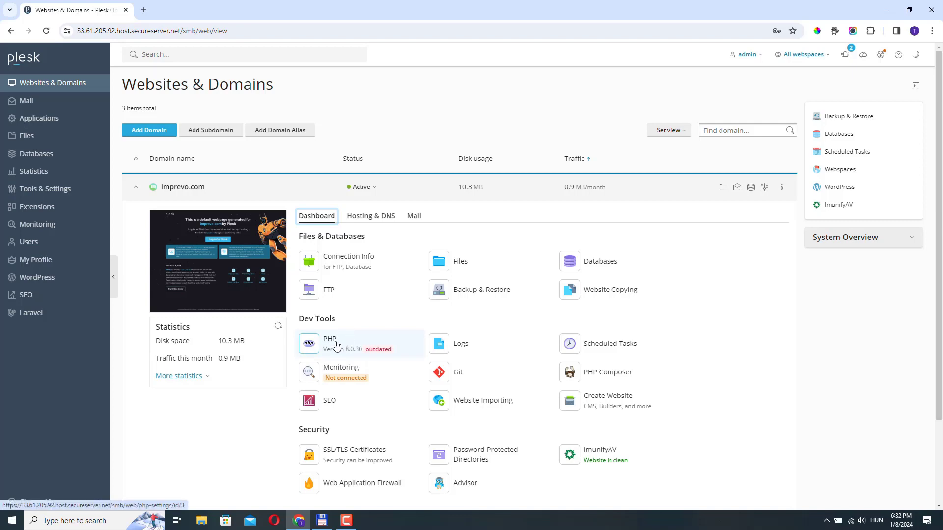
Step: Open PHP Settings for imprevo.com from its Dev Tools dashboard section
click(329, 343)
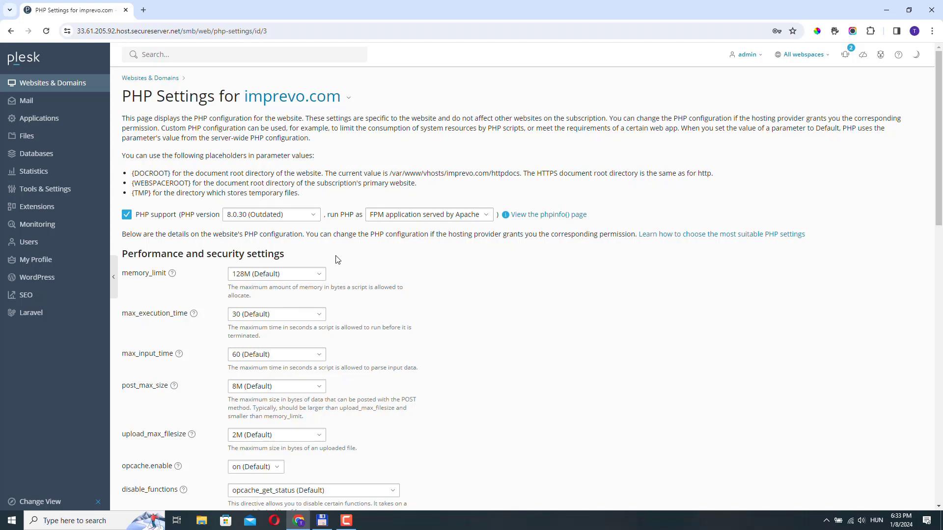
mouse_move(194, 247)
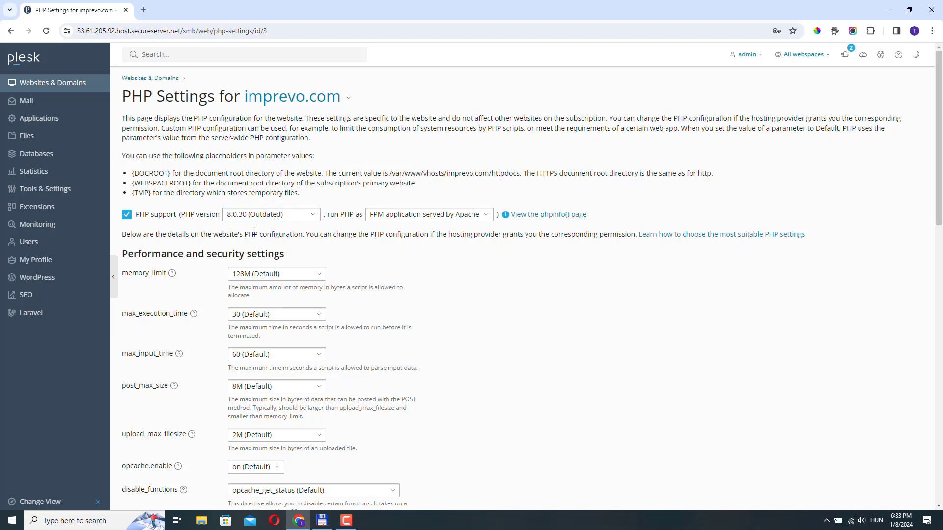
mouse_move(327, 212)
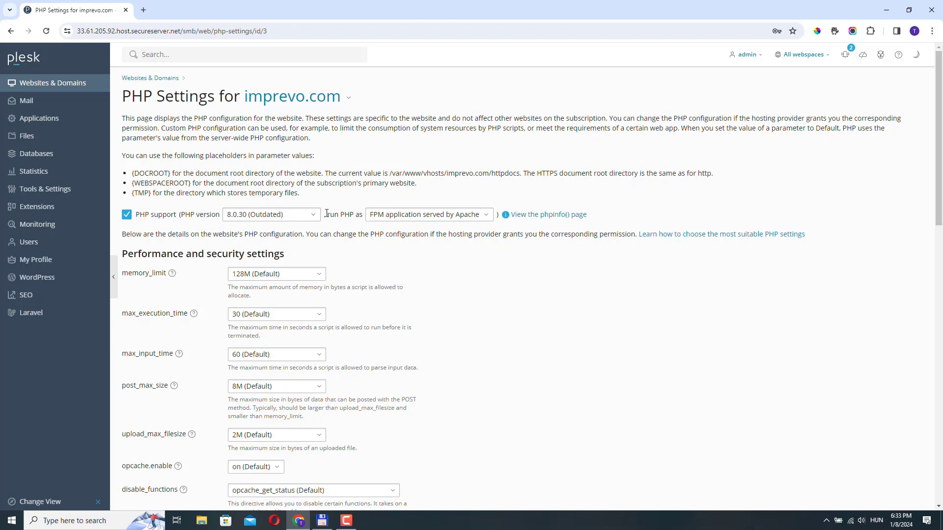
Step: Select PHP version 8.1.27 for imprevo.com in the version dropdown, leaving it unsaved
click(271, 214)
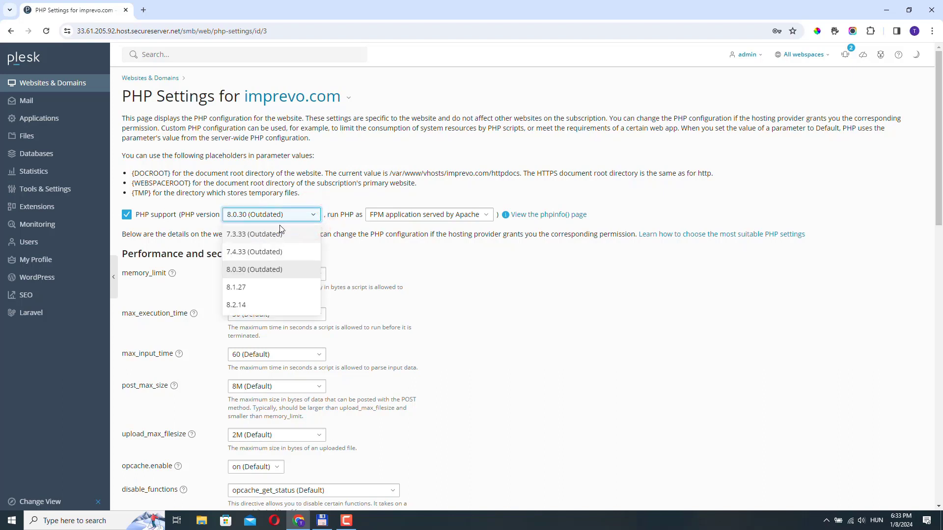
mouse_move(262, 233)
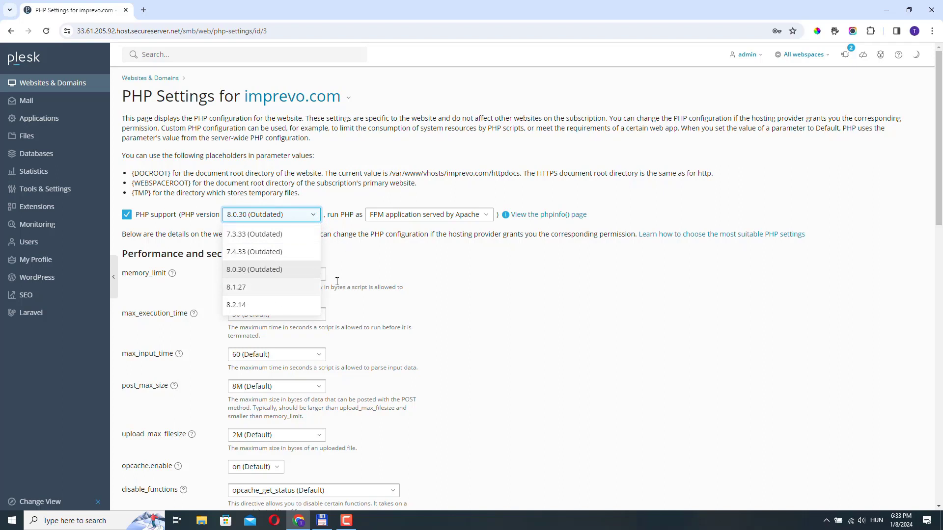
mouse_move(283, 238)
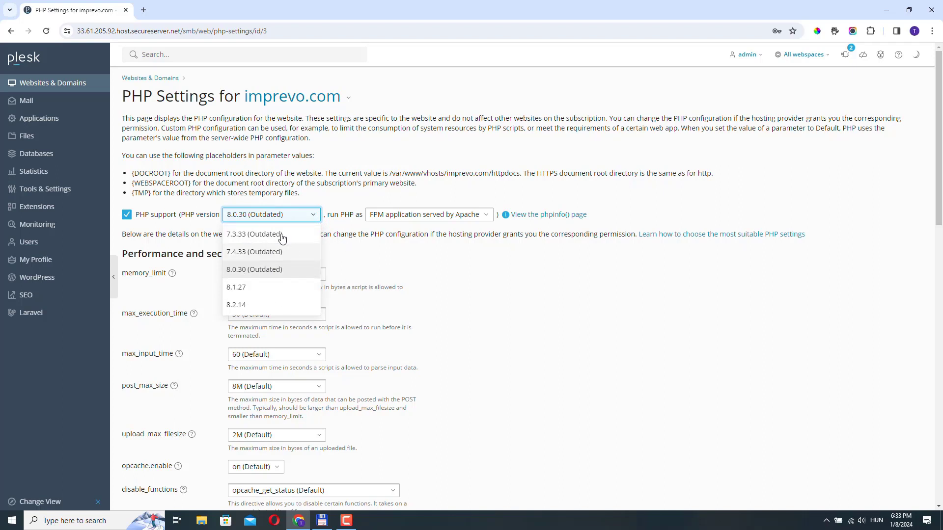
mouse_move(337, 275)
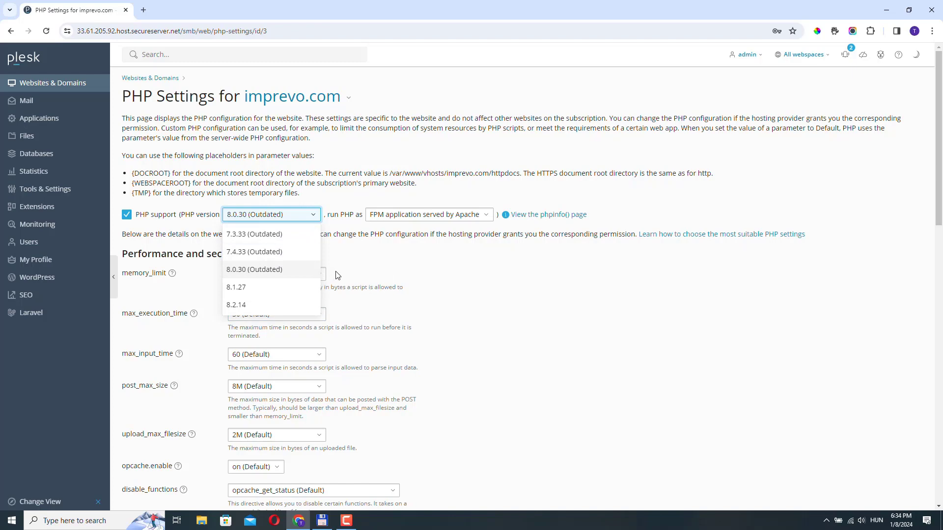
scroll(up, 3)
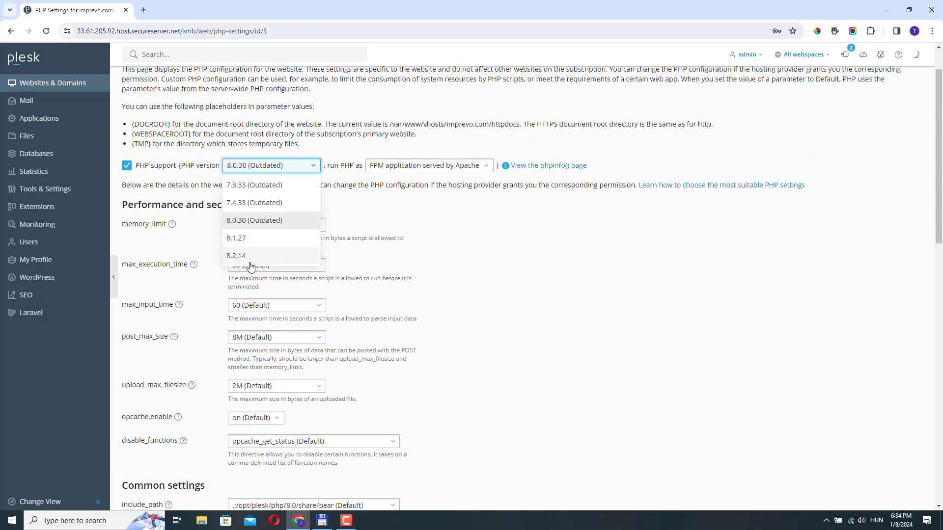
mouse_move(274, 180)
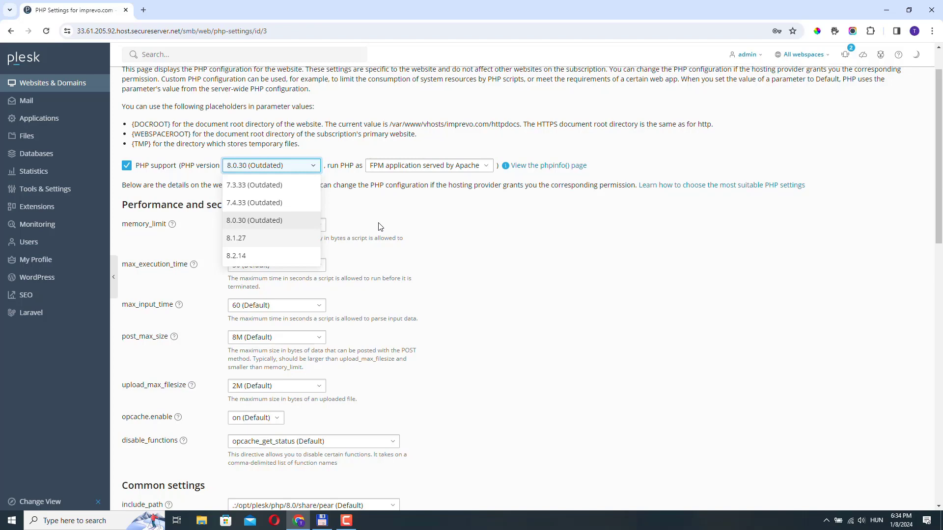
mouse_move(255, 190)
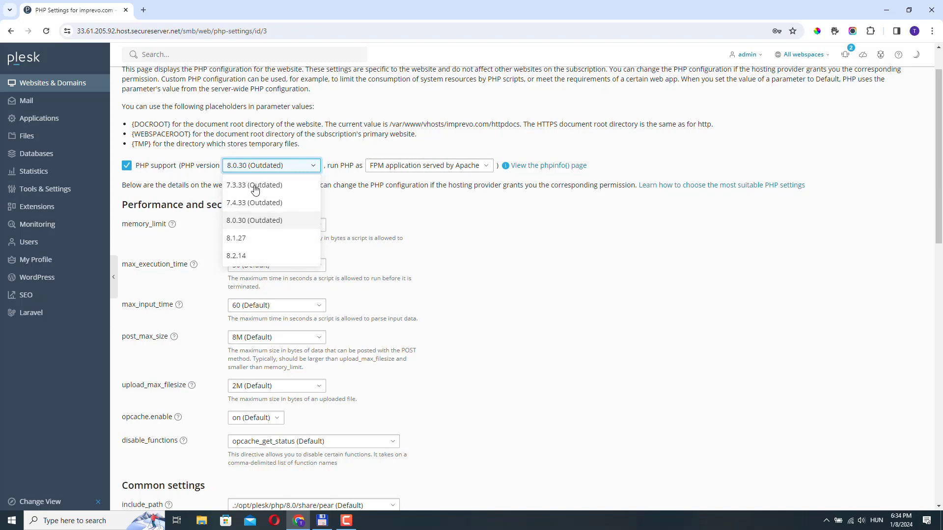
mouse_move(247, 246)
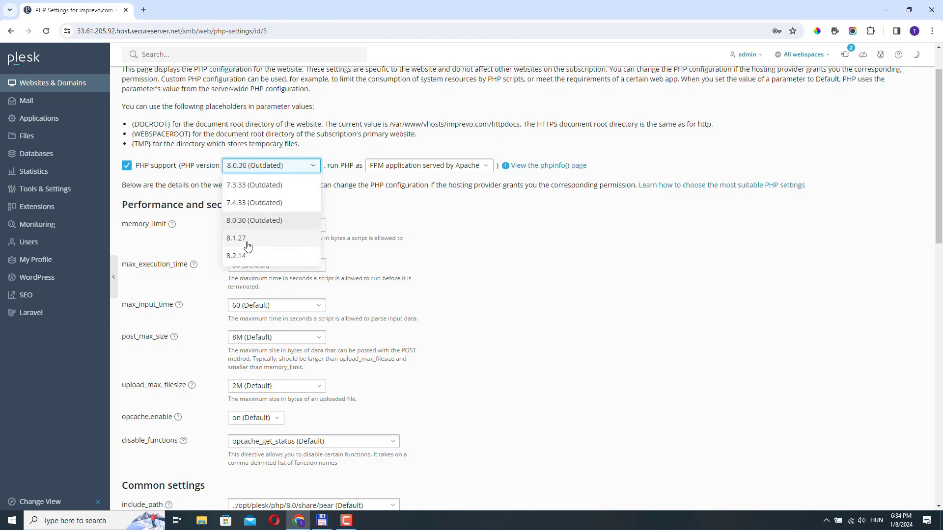
click(236, 237)
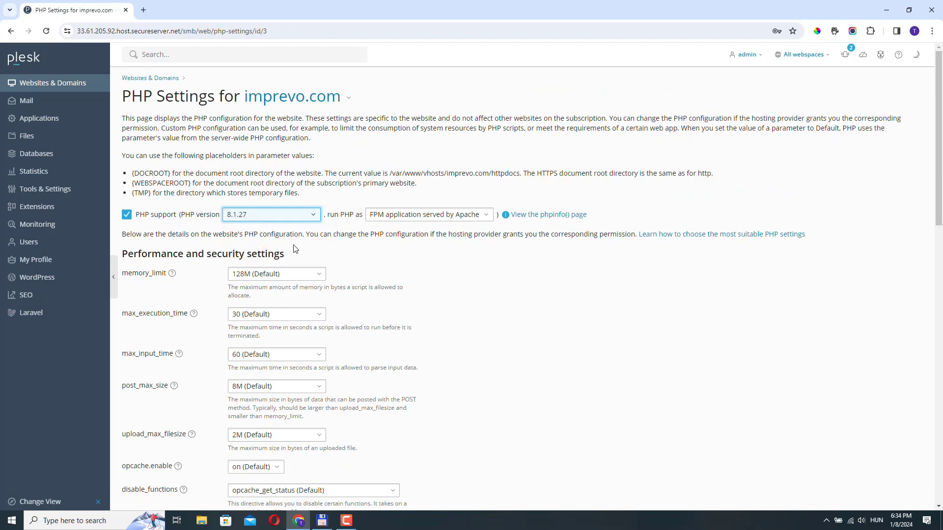
scroll(down, 3)
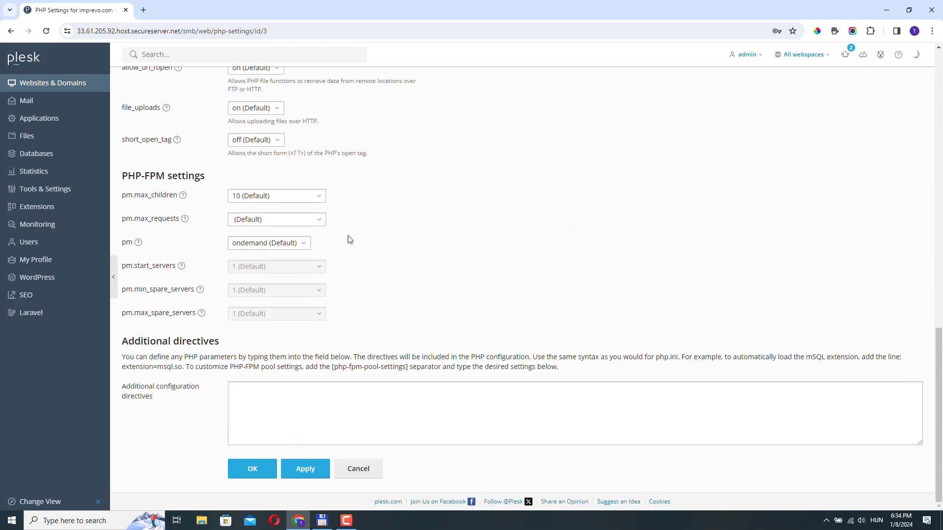
Step: Save PHP Settings with OK, then dismiss the 8.1.27 settings-updated notice
click(252, 469)
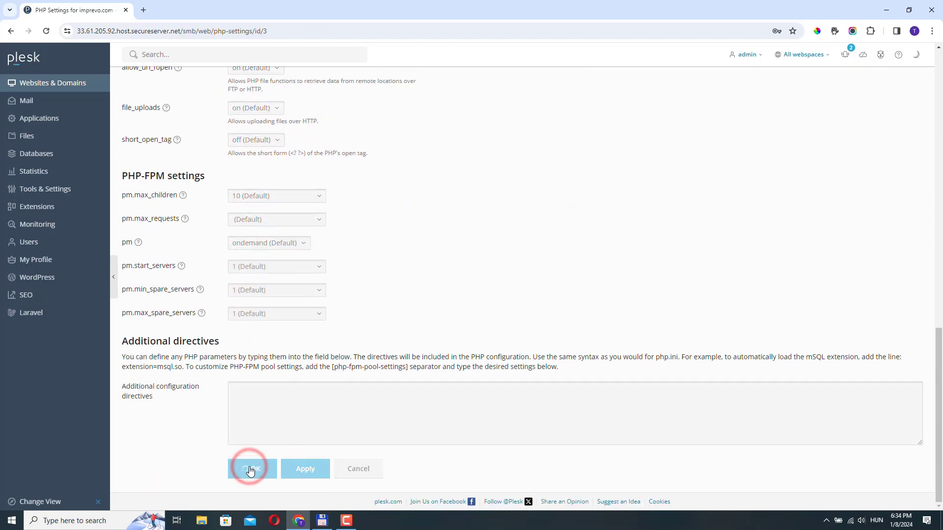
click(252, 469)
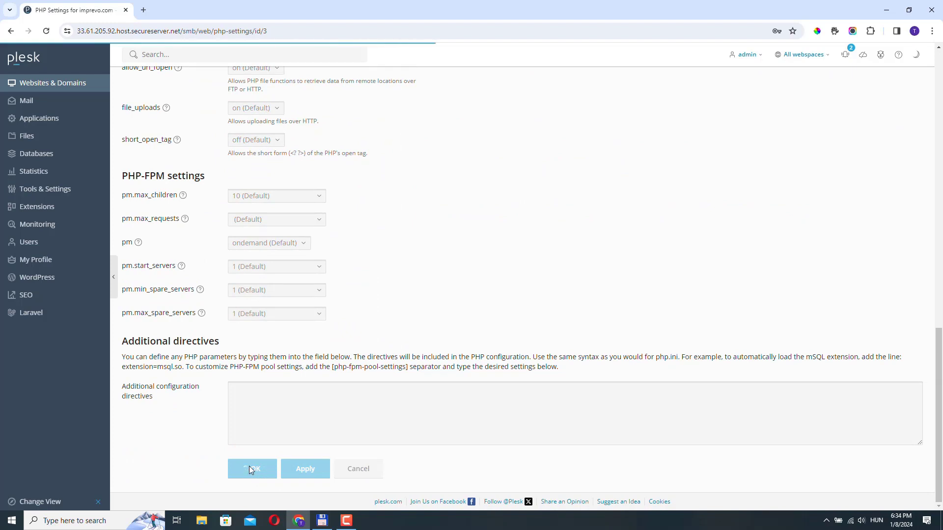
click(252, 468)
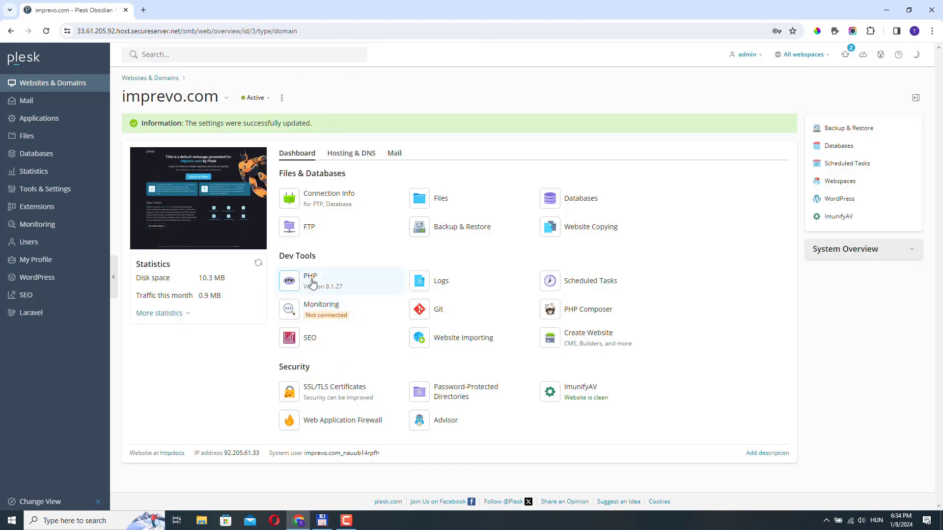
mouse_move(342, 292)
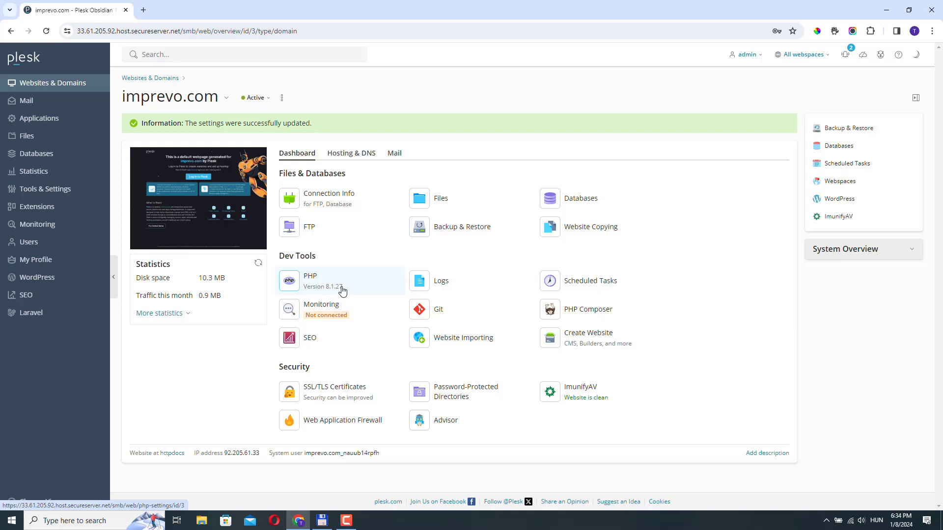
mouse_move(362, 290)
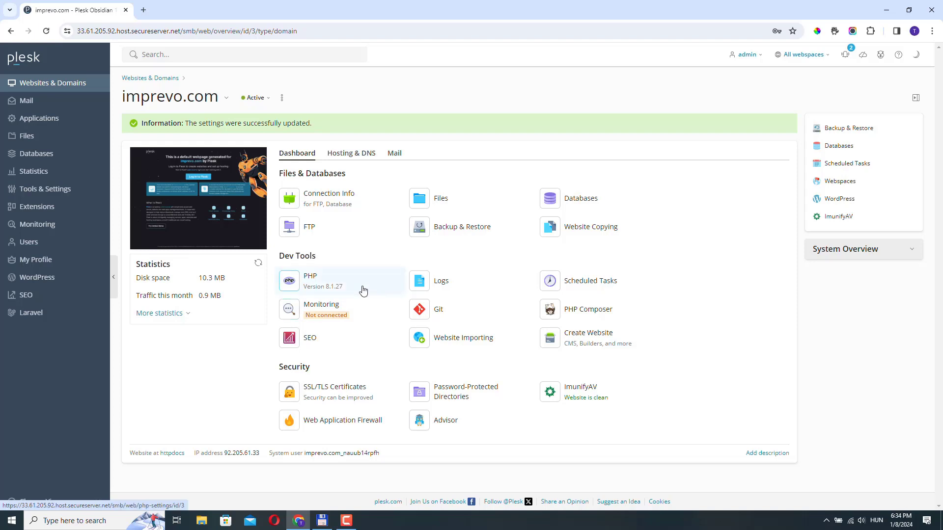
mouse_move(329, 298)
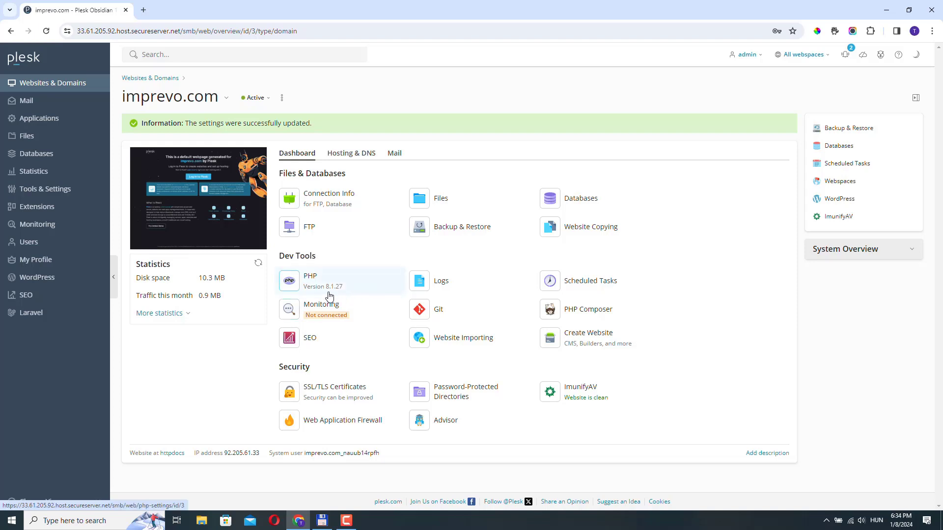
mouse_move(340, 292)
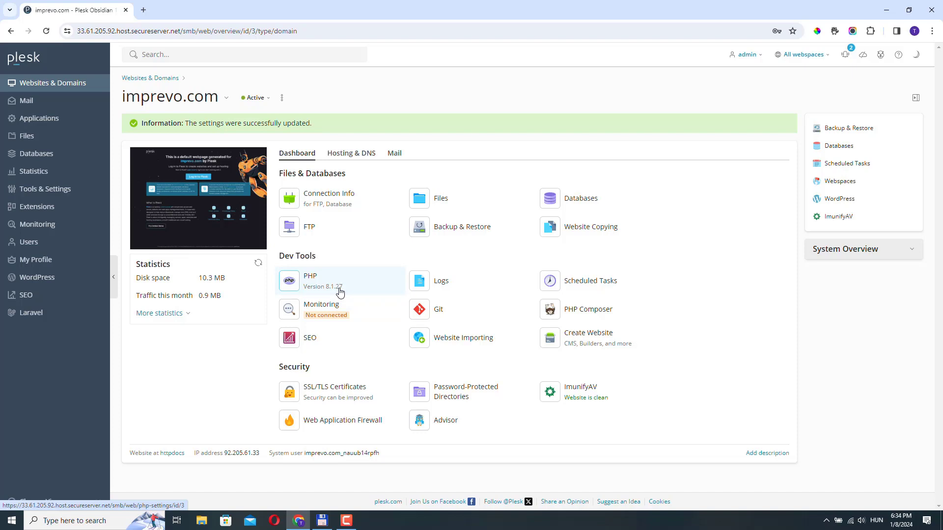
mouse_move(345, 291)
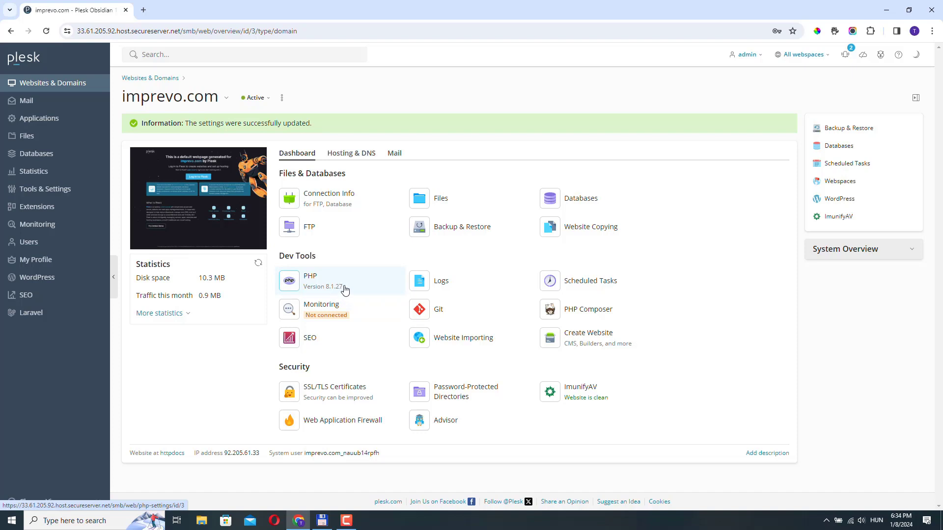
click(43, 189)
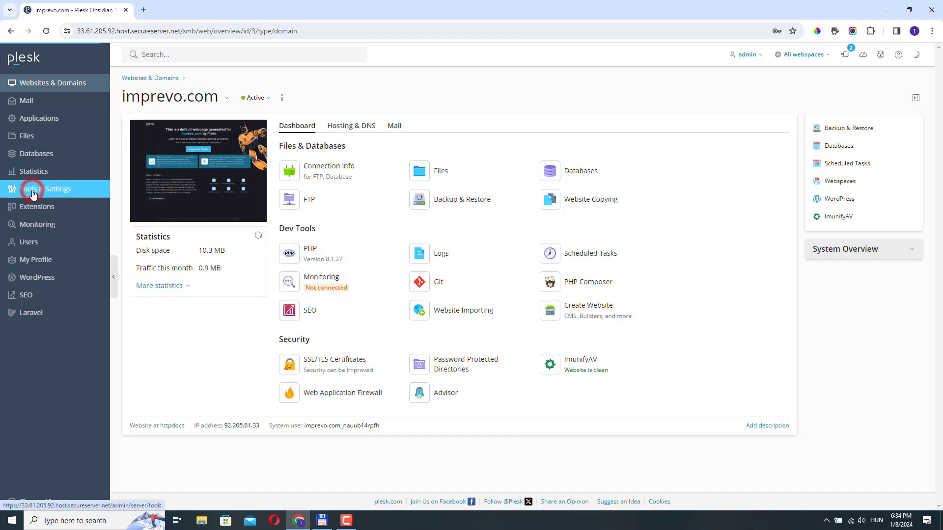
click(45, 189)
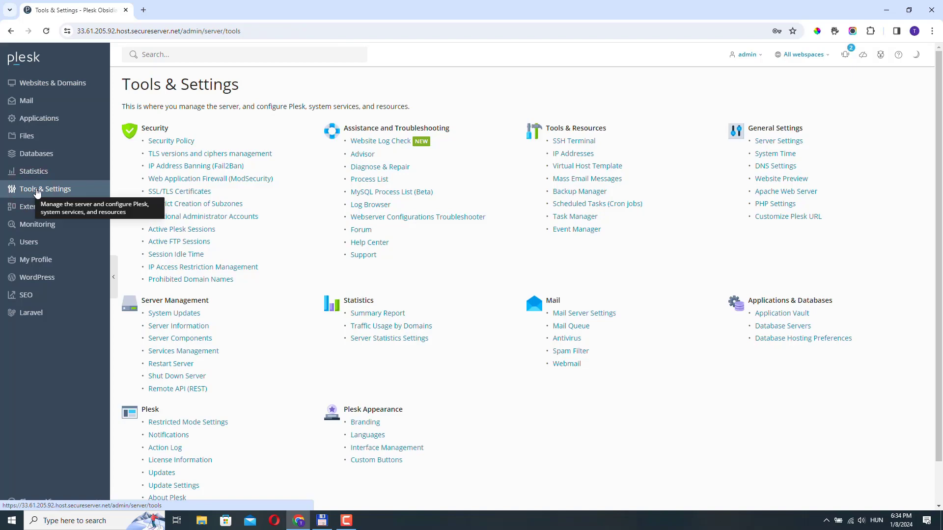
mouse_move(186, 169)
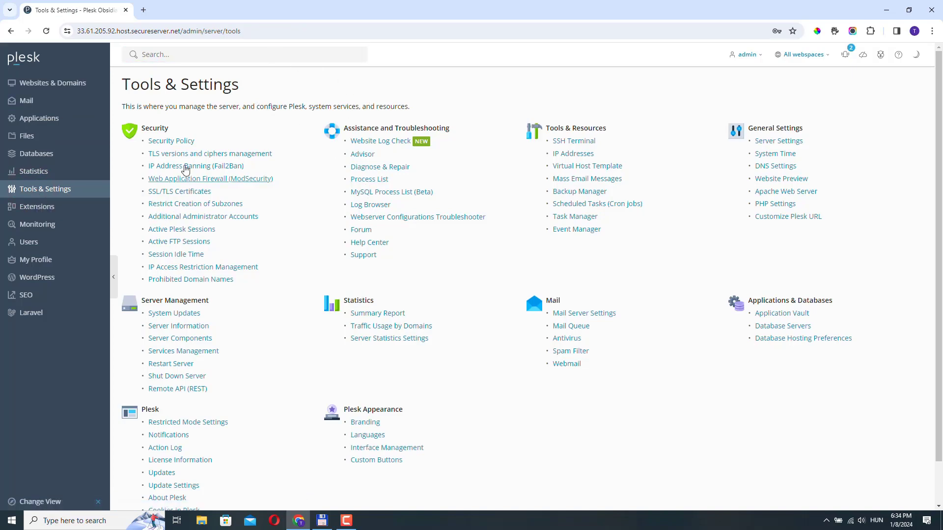
mouse_move(147, 106)
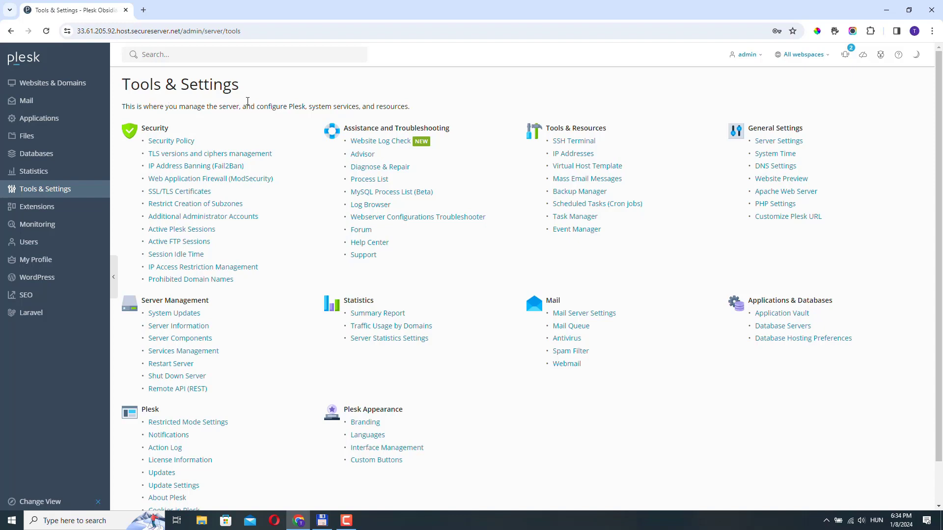
mouse_move(292, 120)
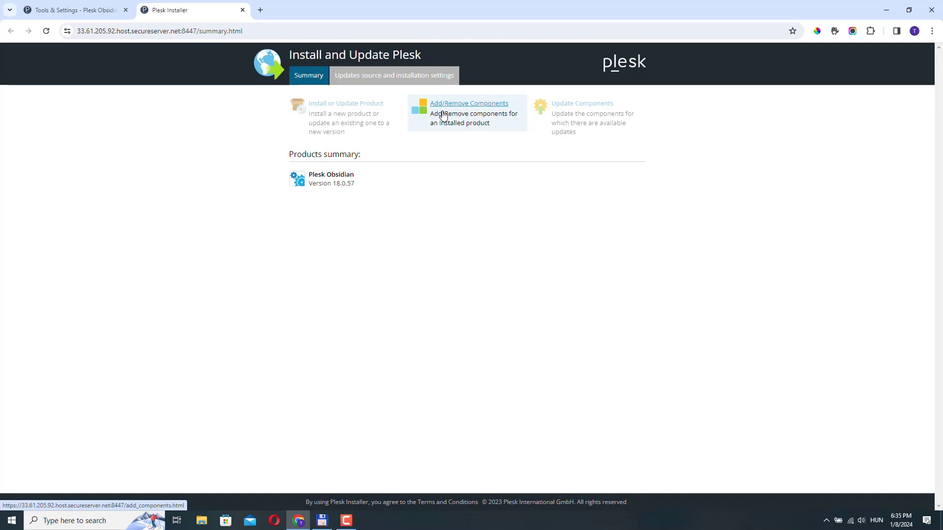
mouse_move(474, 111)
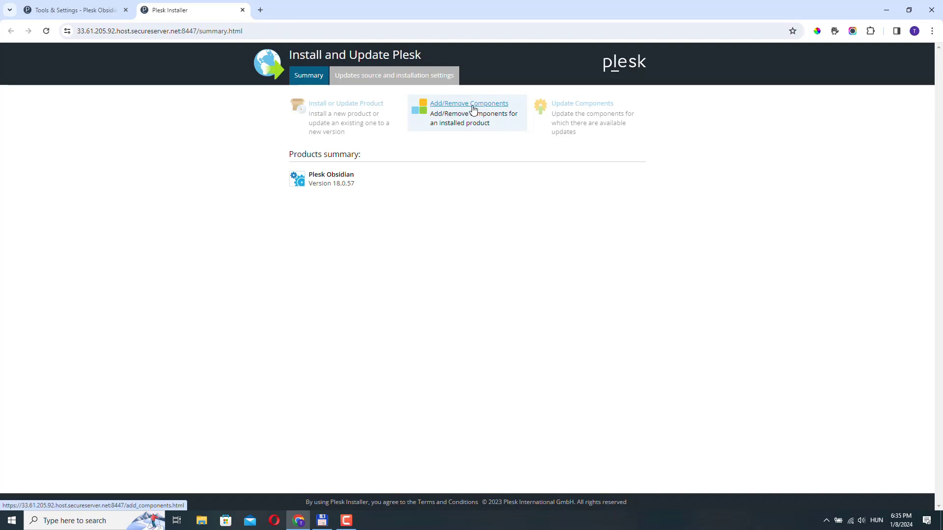
Step: Open Add/Remove Components in Plesk Installer and expand the Web hosting group
click(469, 102)
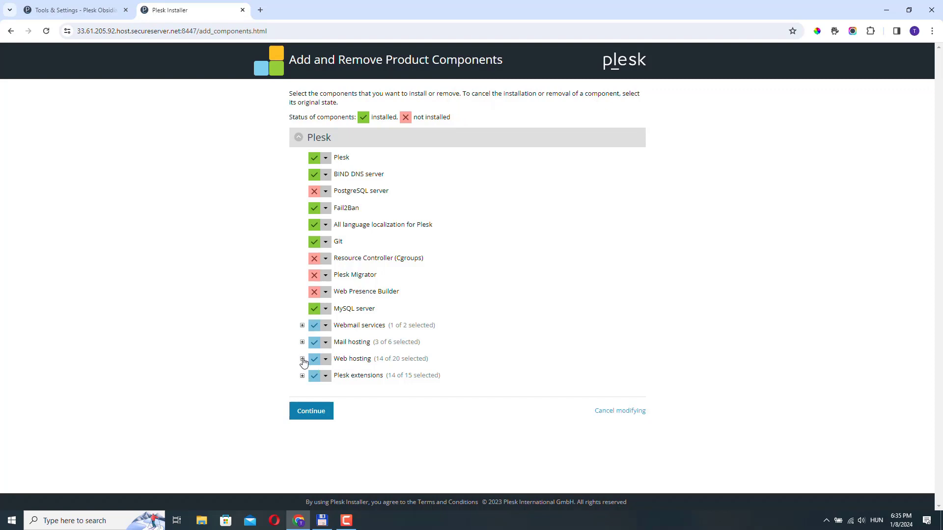
click(302, 358)
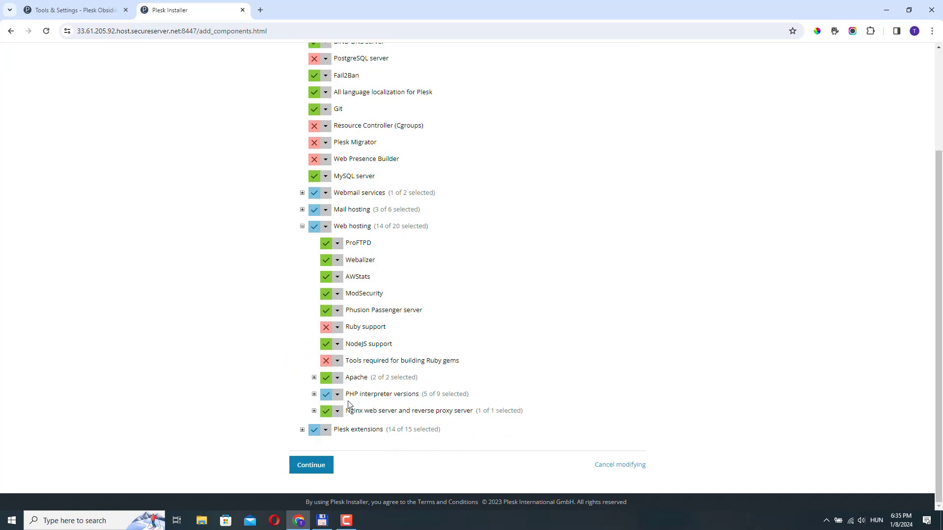
Step: Expand PHP interpreter versions and scroll through the list of nine PHP versions
click(313, 394)
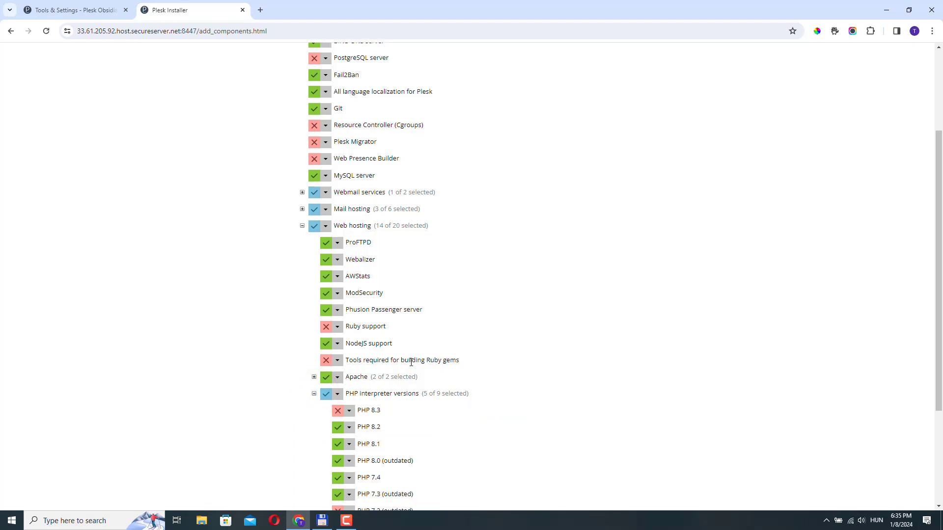
scroll(down, 3)
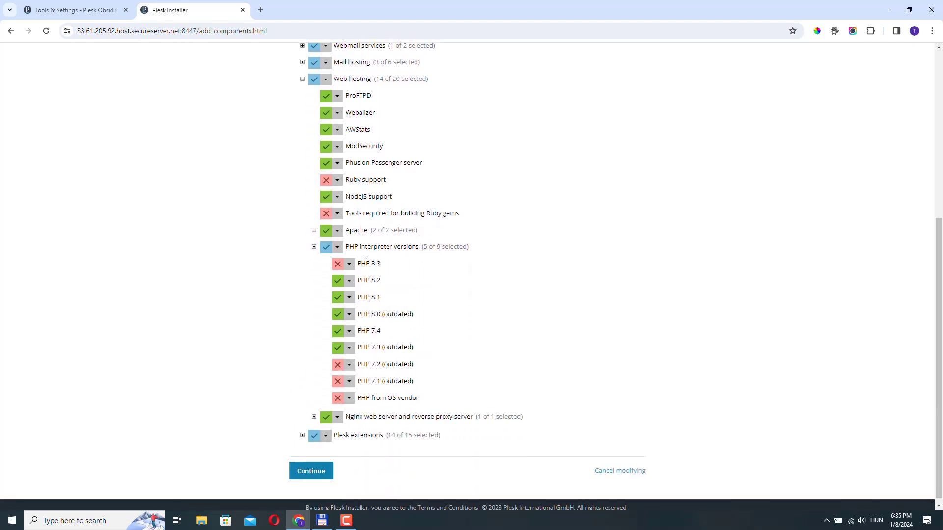
mouse_move(397, 266)
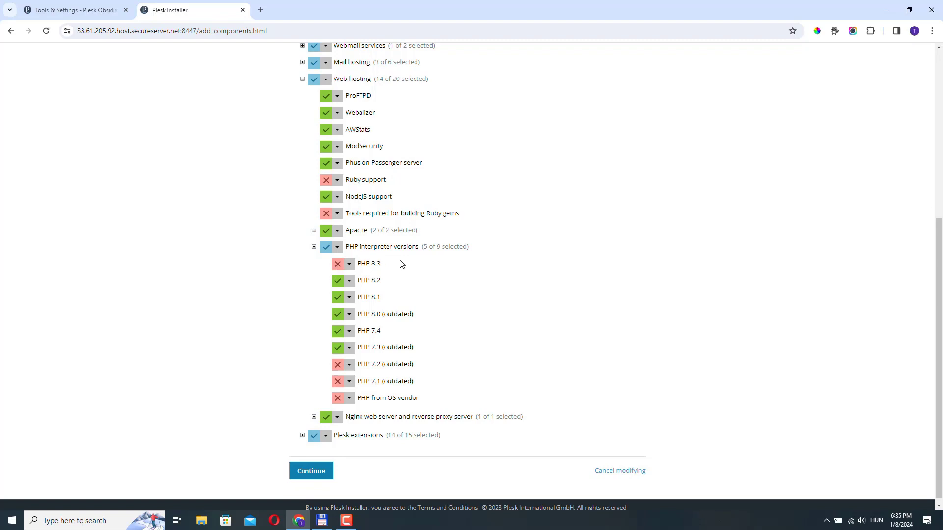
mouse_move(379, 340)
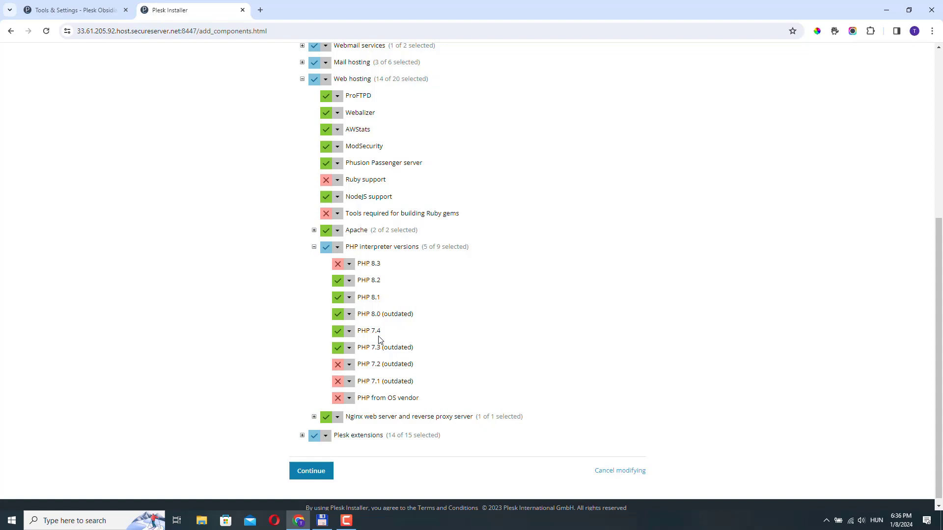
mouse_move(555, 180)
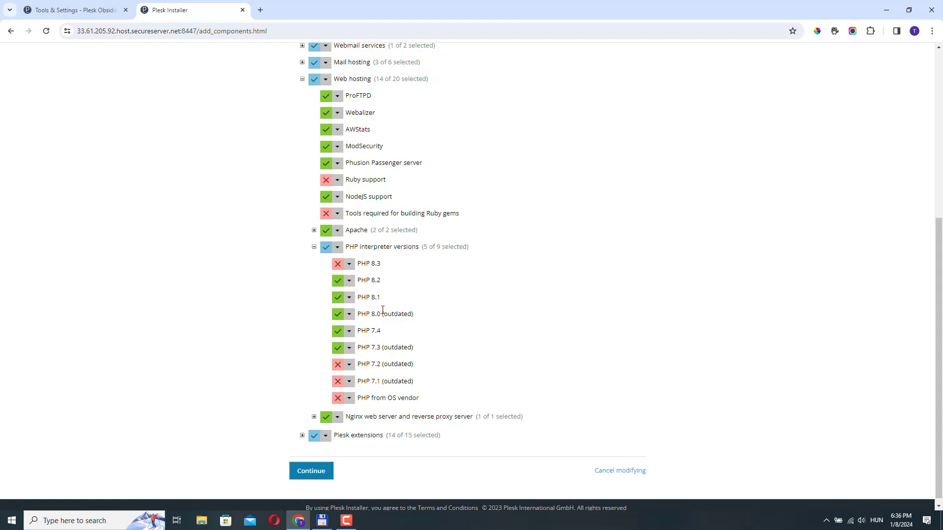
scroll(up, 3)
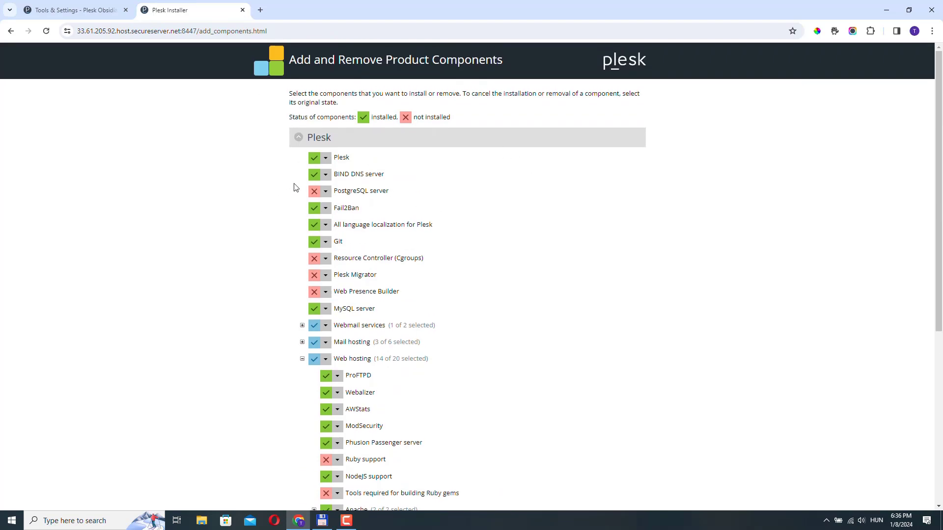
mouse_move(199, 233)
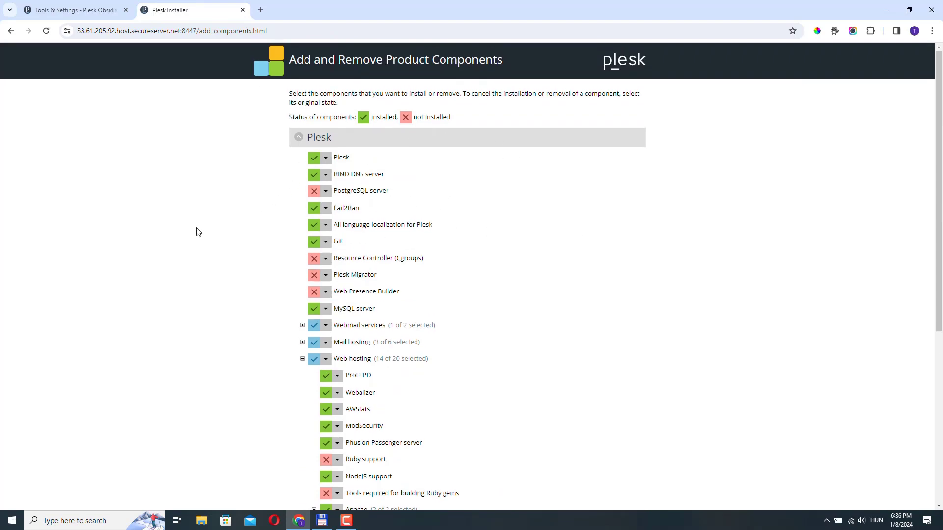
mouse_move(359, 247)
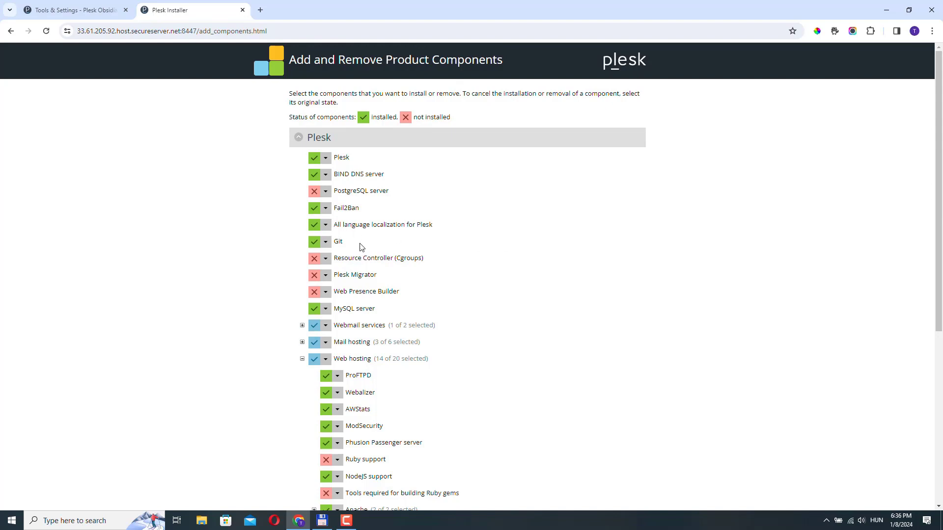
scroll(down, 3)
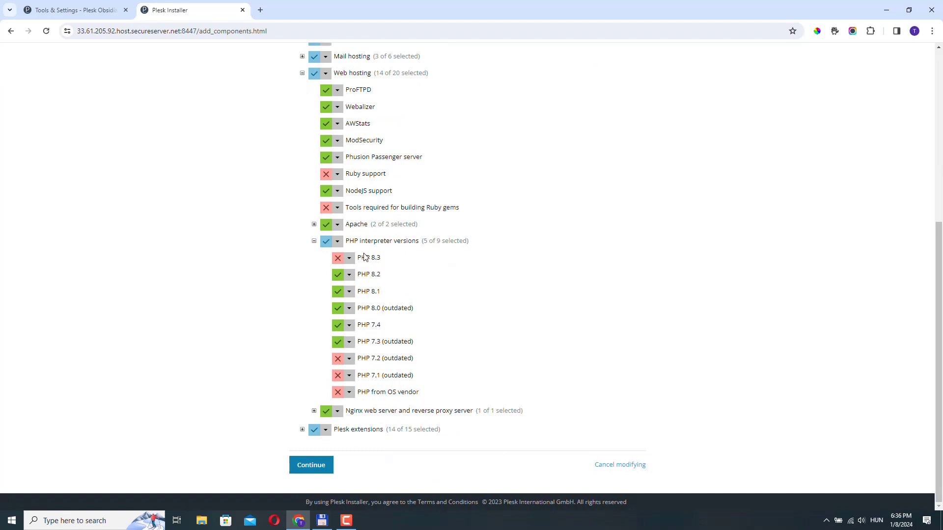
Step: Mark PHP 8.3 for installation and run the install until it completes
click(348, 257)
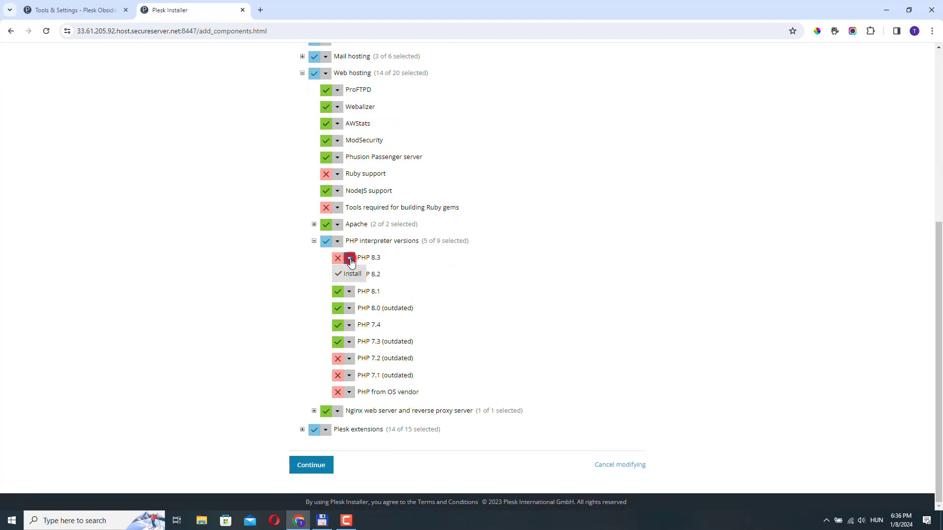
click(338, 257)
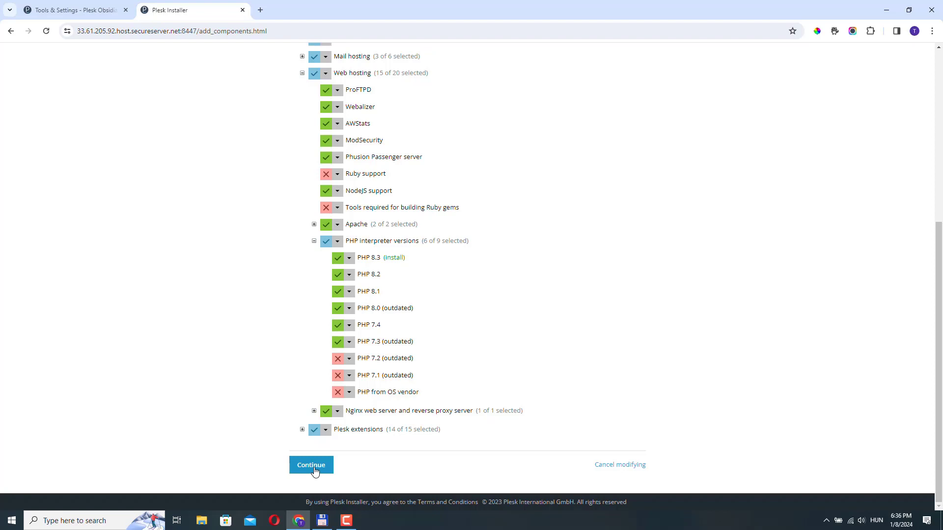
click(310, 465)
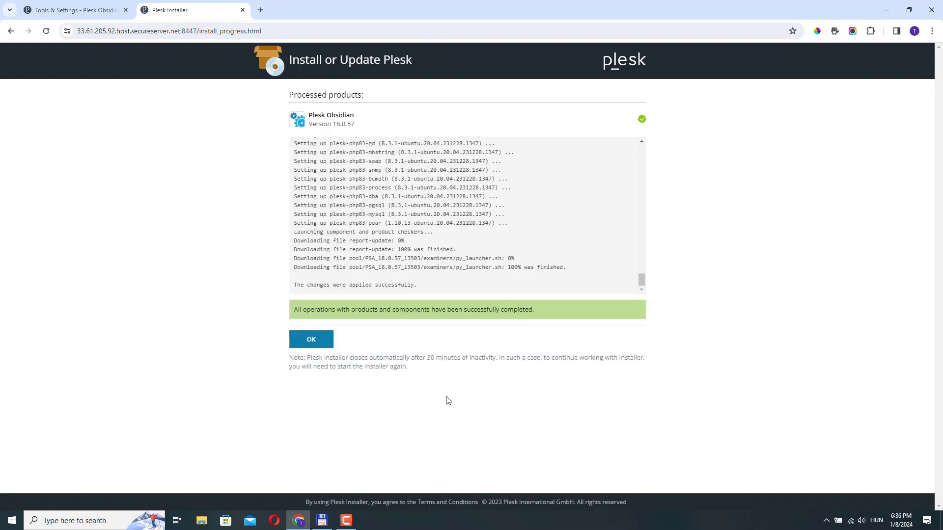
Step: Acknowledge the completed installation and close the Plesk Installer tab
click(311, 339)
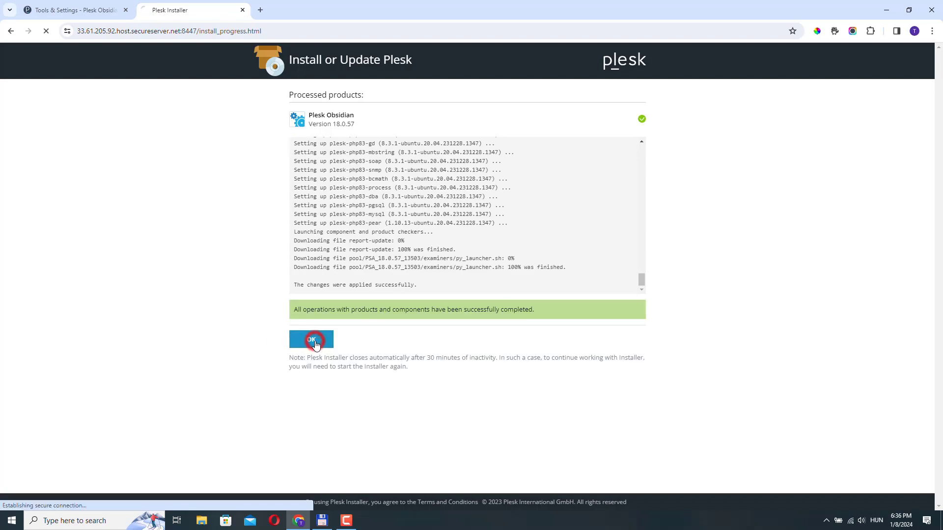
click(311, 340)
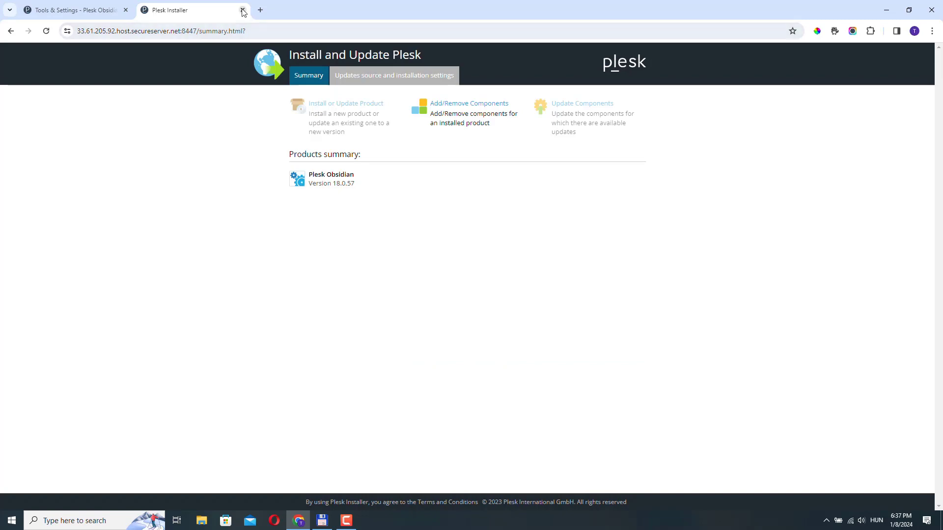
click(243, 11)
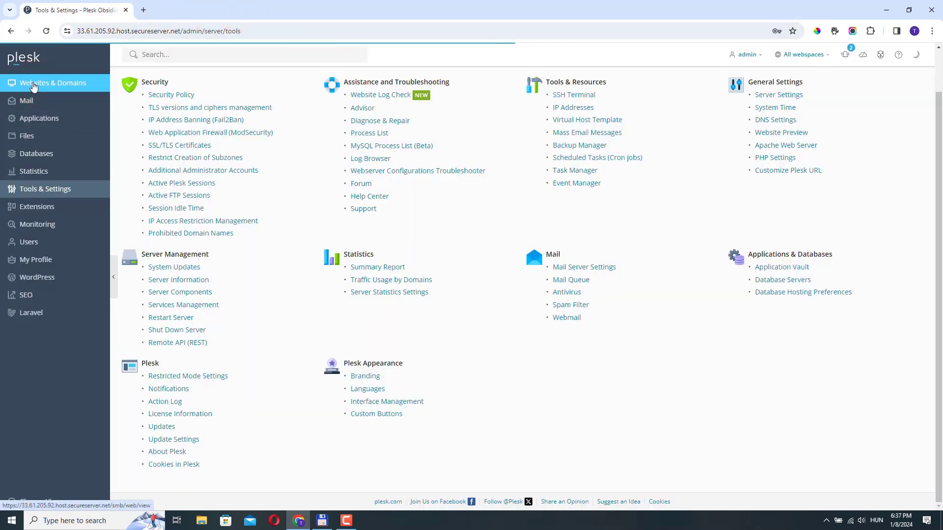
Step: From Websites & Domains, set imprevo.com's PHP version to 8.3.1 and save with OK
click(53, 83)
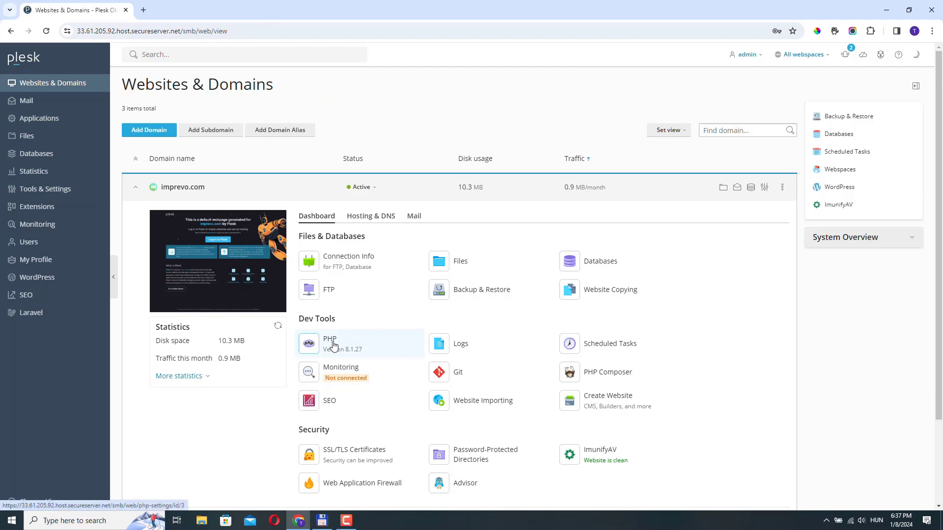
click(330, 343)
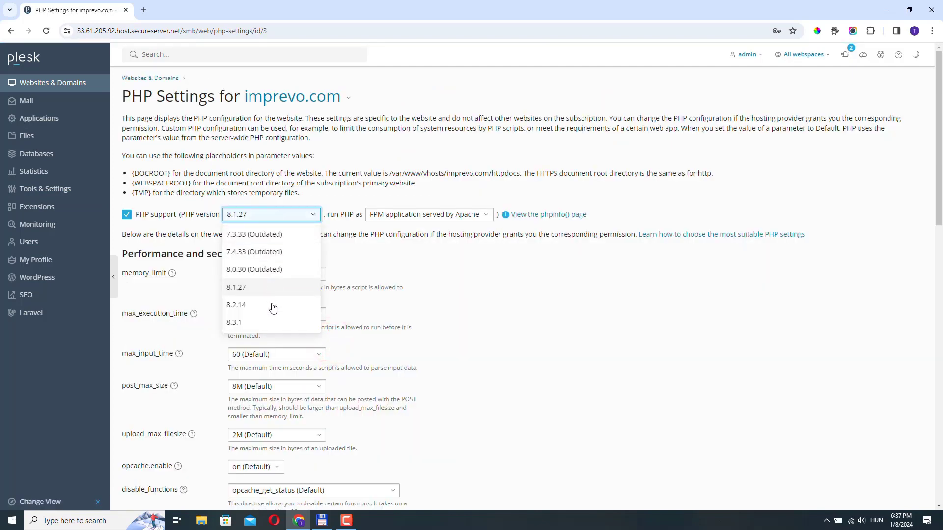
mouse_move(257, 323)
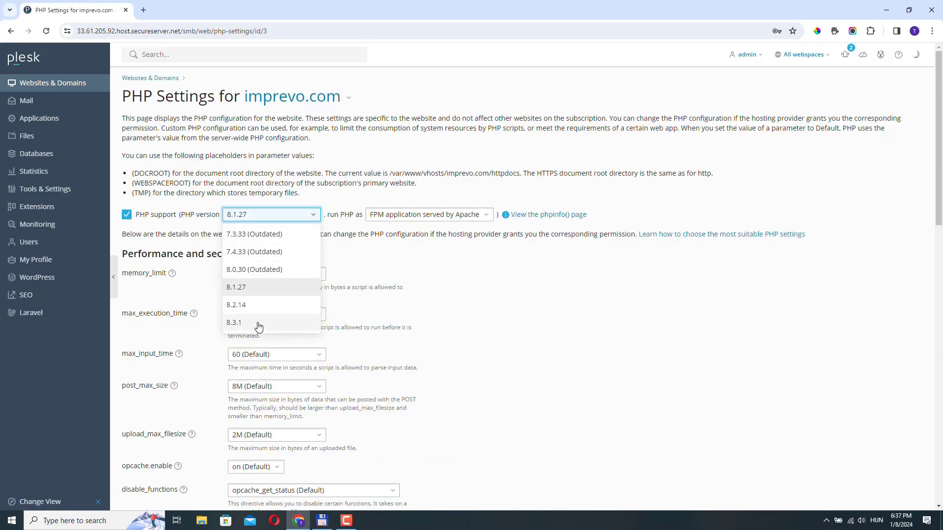
click(234, 322)
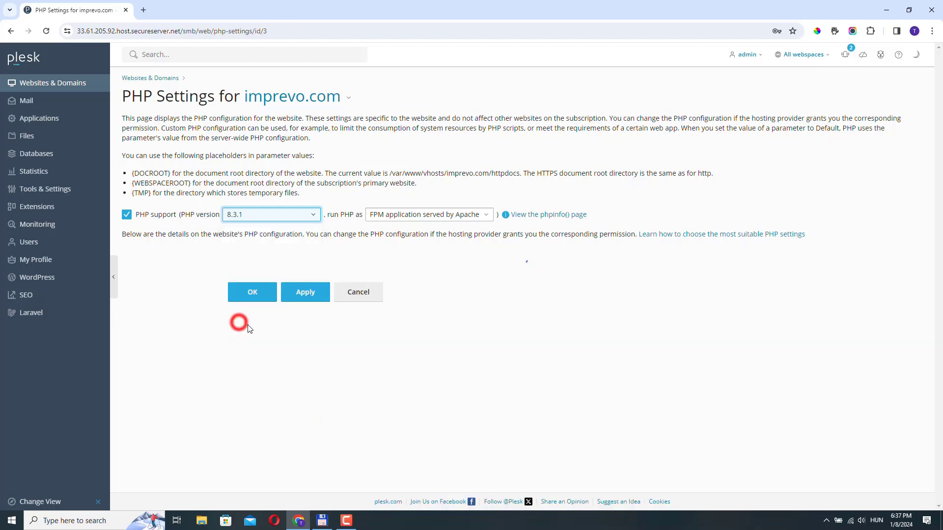
scroll(down, 3)
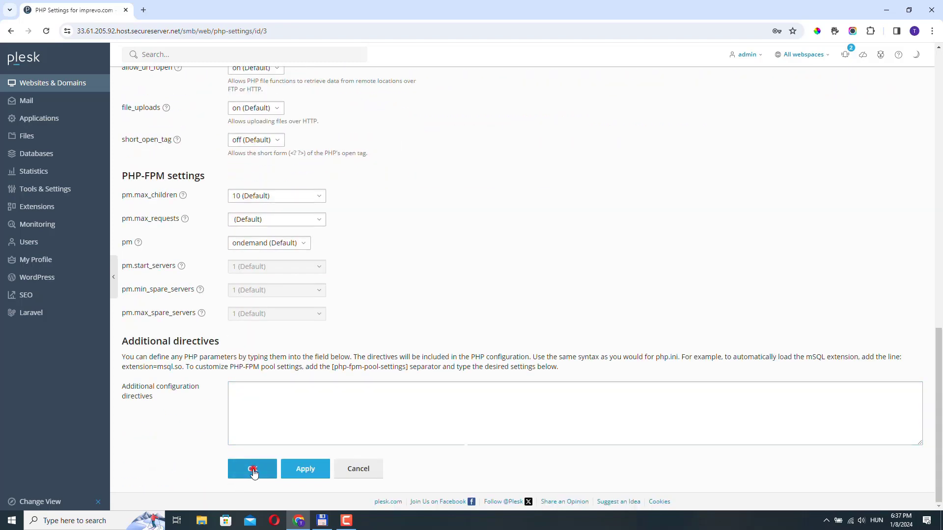
click(252, 469)
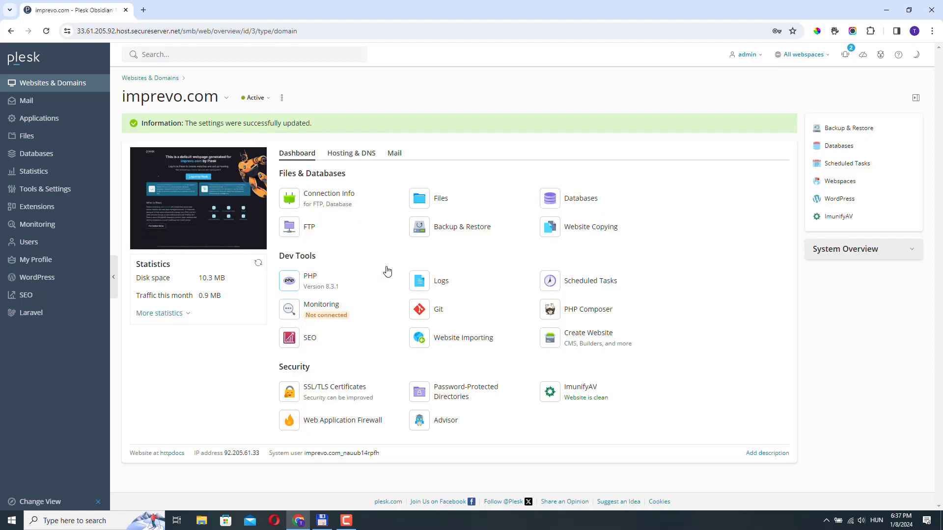
mouse_move(356, 288)
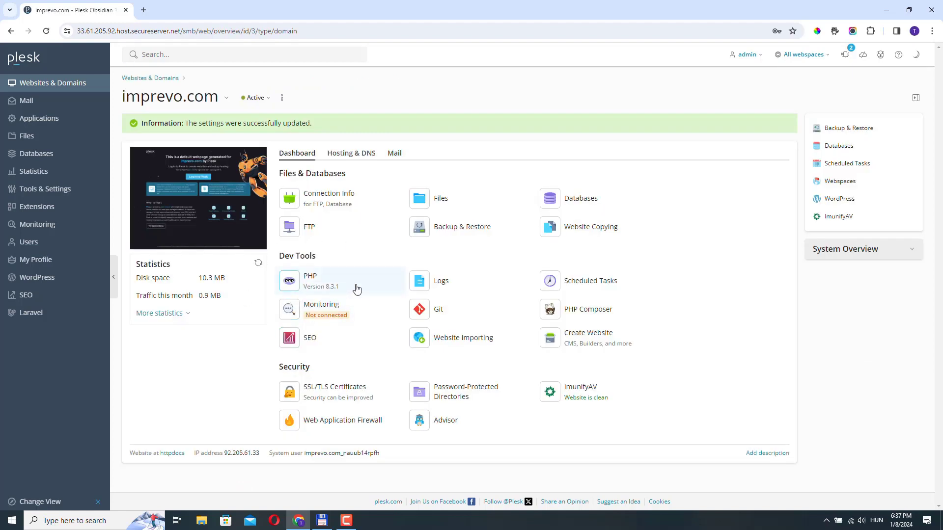